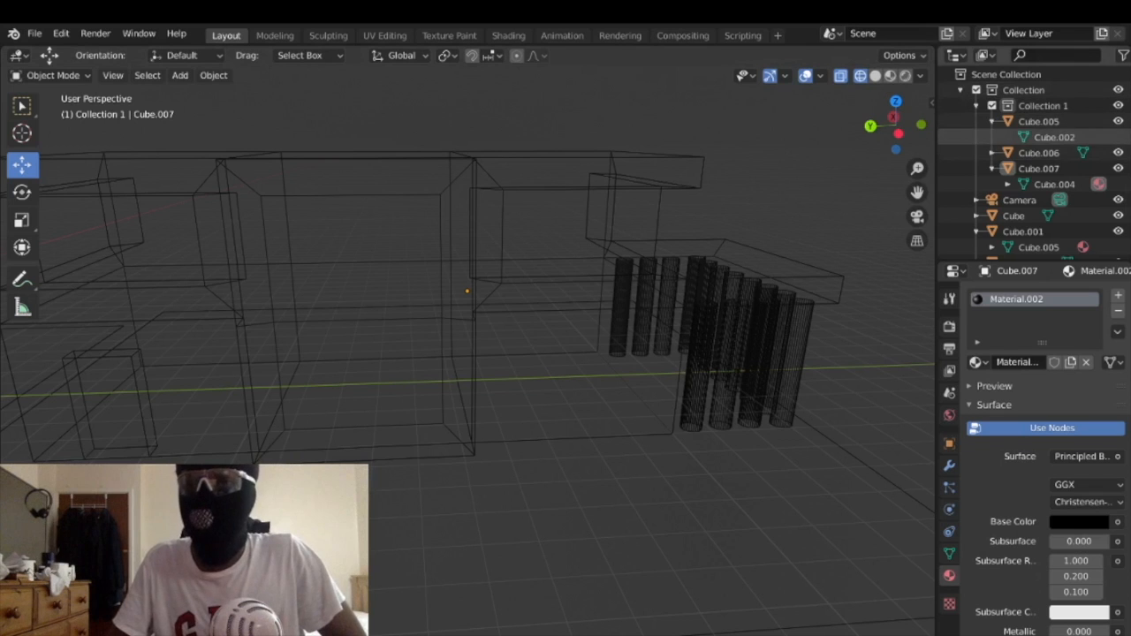
Step: Select Cube.001 in the Outliner and start editing its building mesh
click(1039, 151)
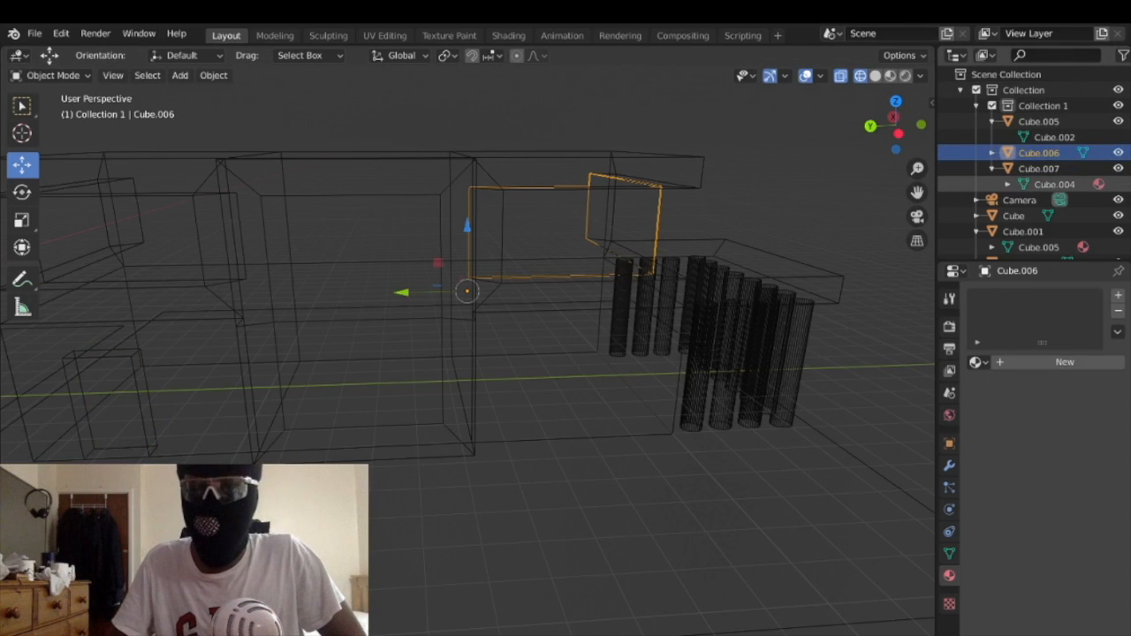
click(1038, 168)
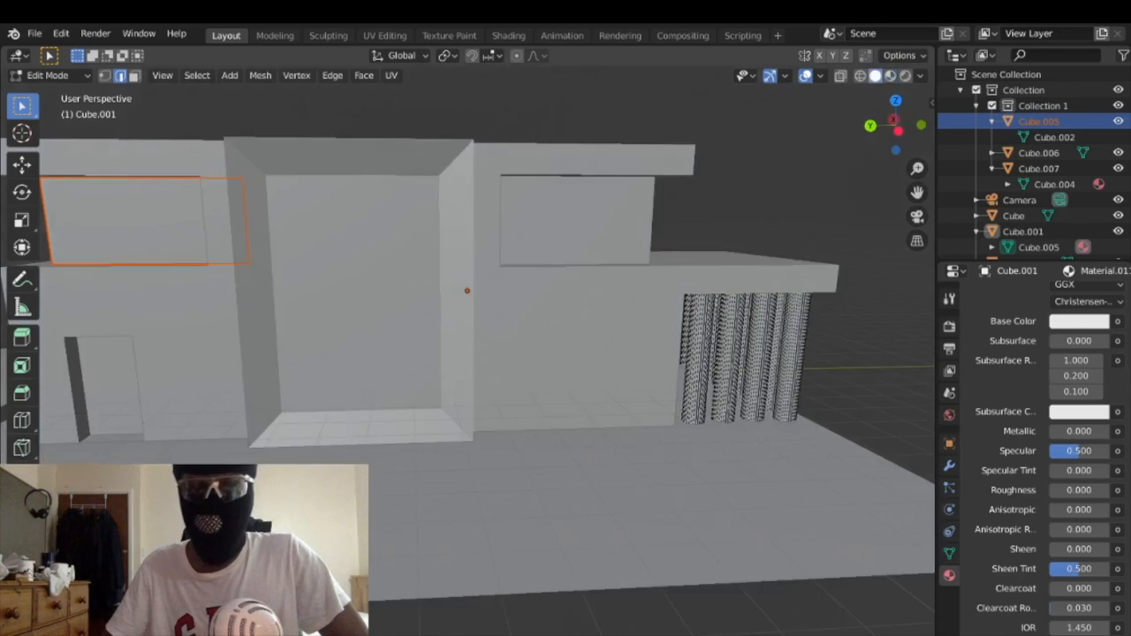
mouse_move(841, 74)
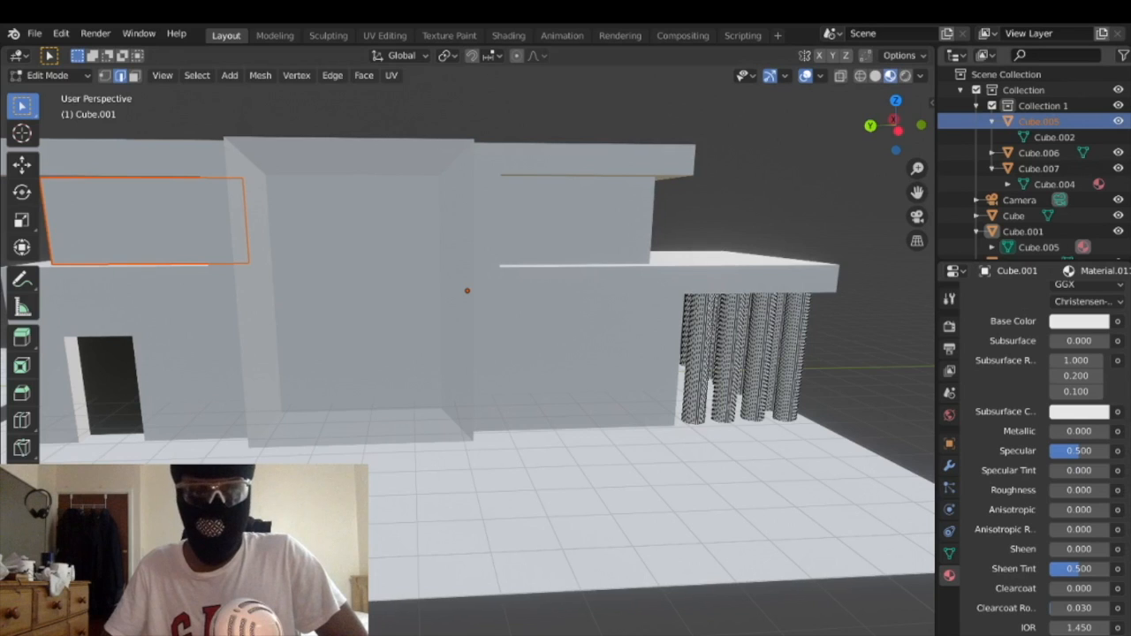
Step: Back in Object Mode, select Cube.005 and add a new material to it
click(50, 74)
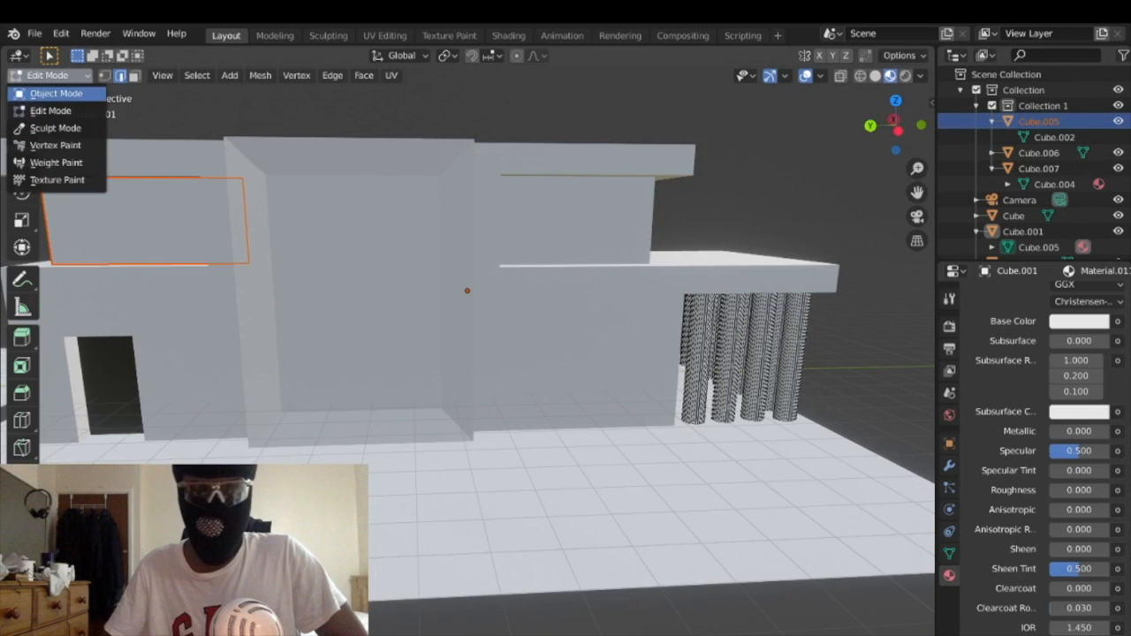
click(55, 92)
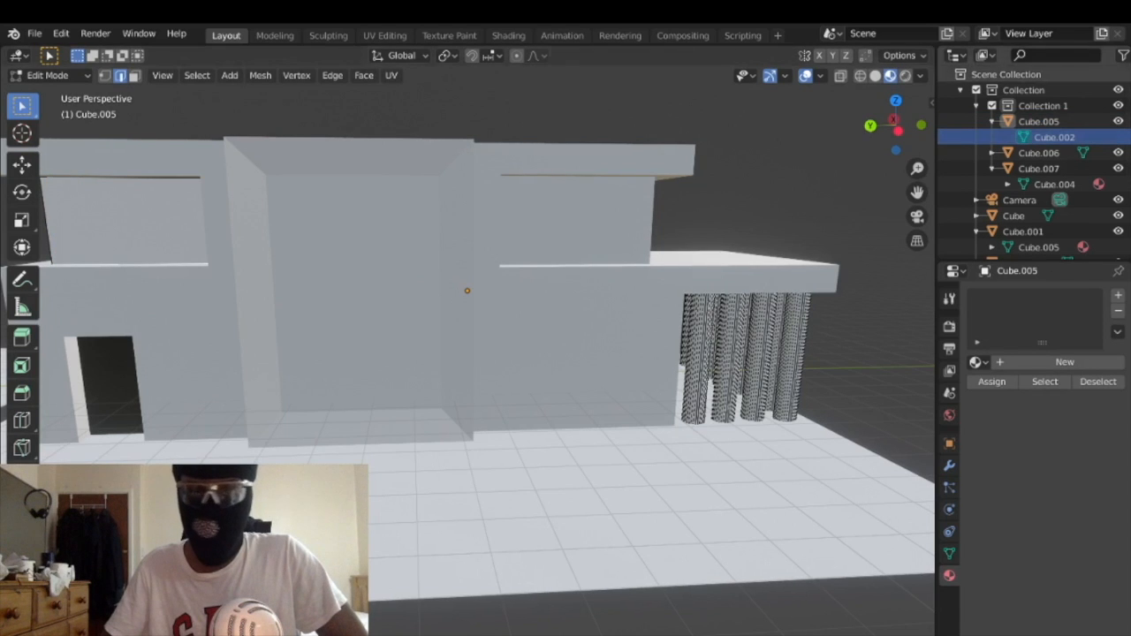
click(1025, 120)
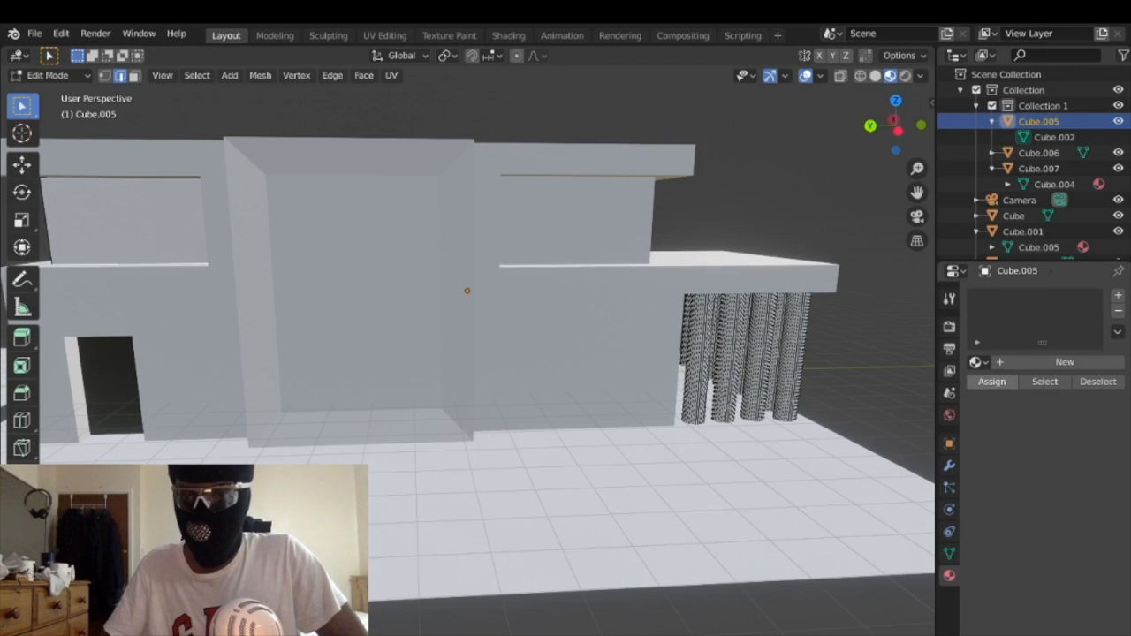
click(1064, 362)
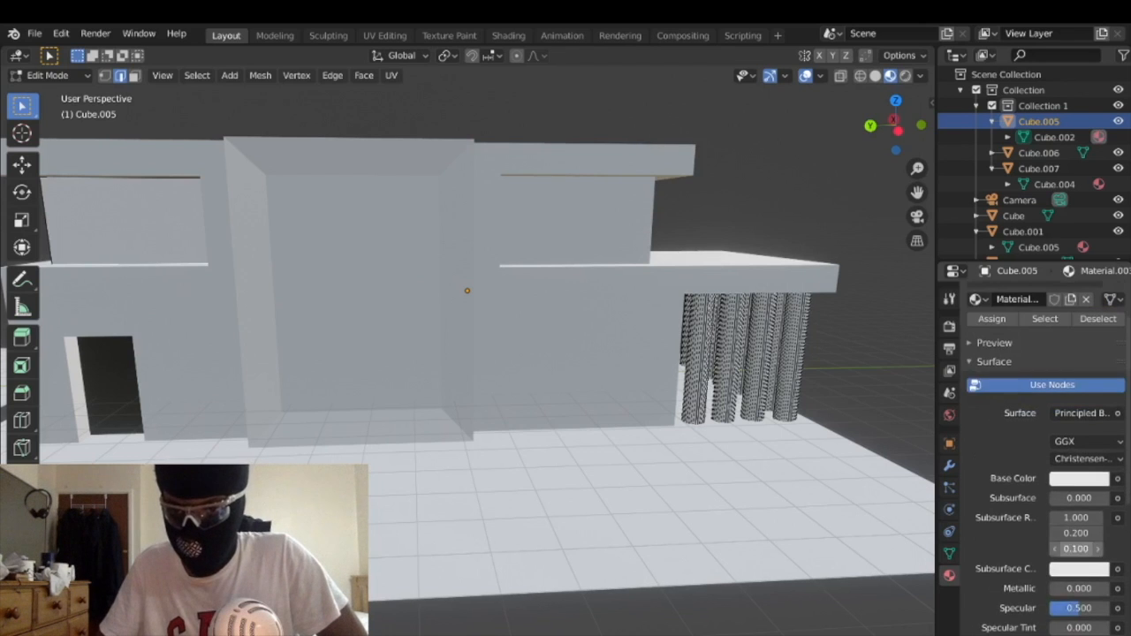
Step: Set Material.005's Principled BSDF Transmission to 1.000 for glass
scroll(down, 3)
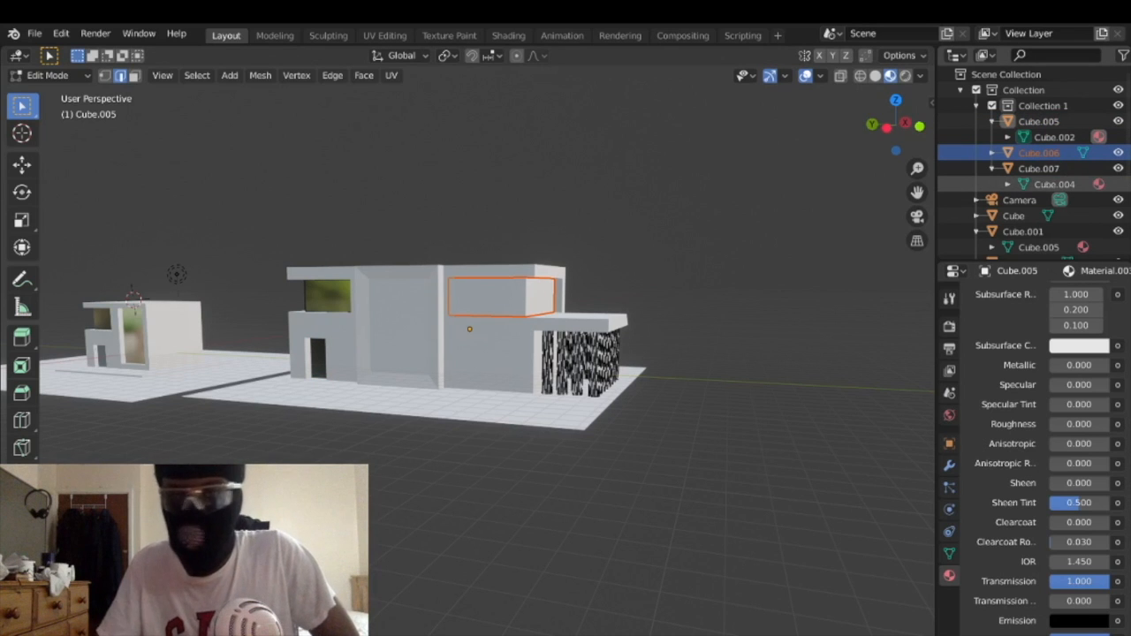
Step: Assign the glass material to window Cube.006, then select Cube.004
click(49, 75)
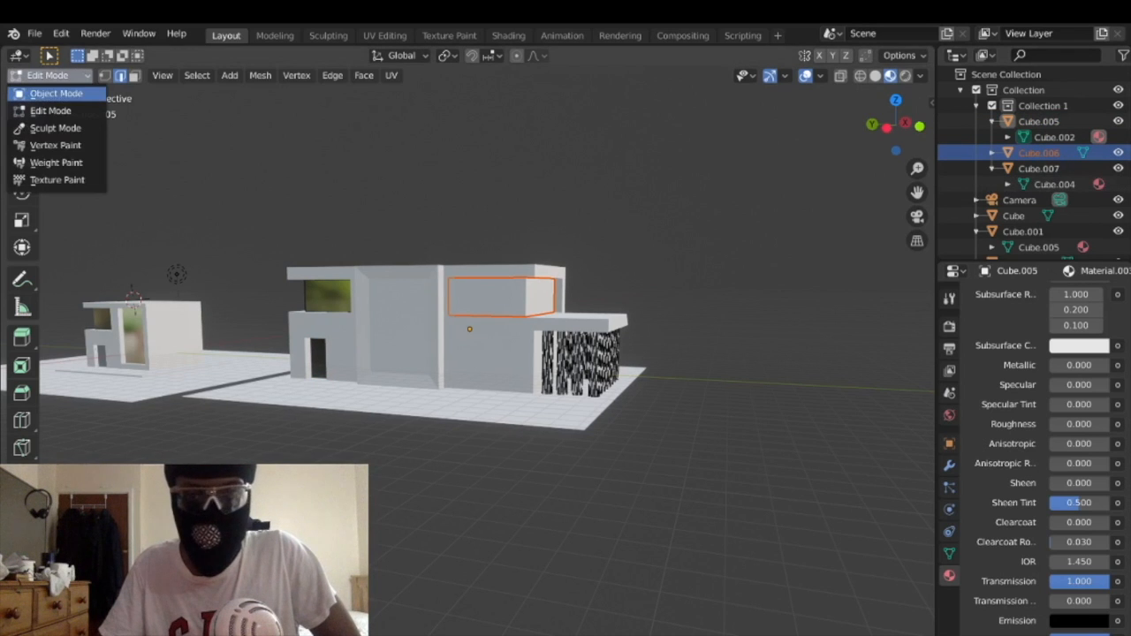
click(56, 93)
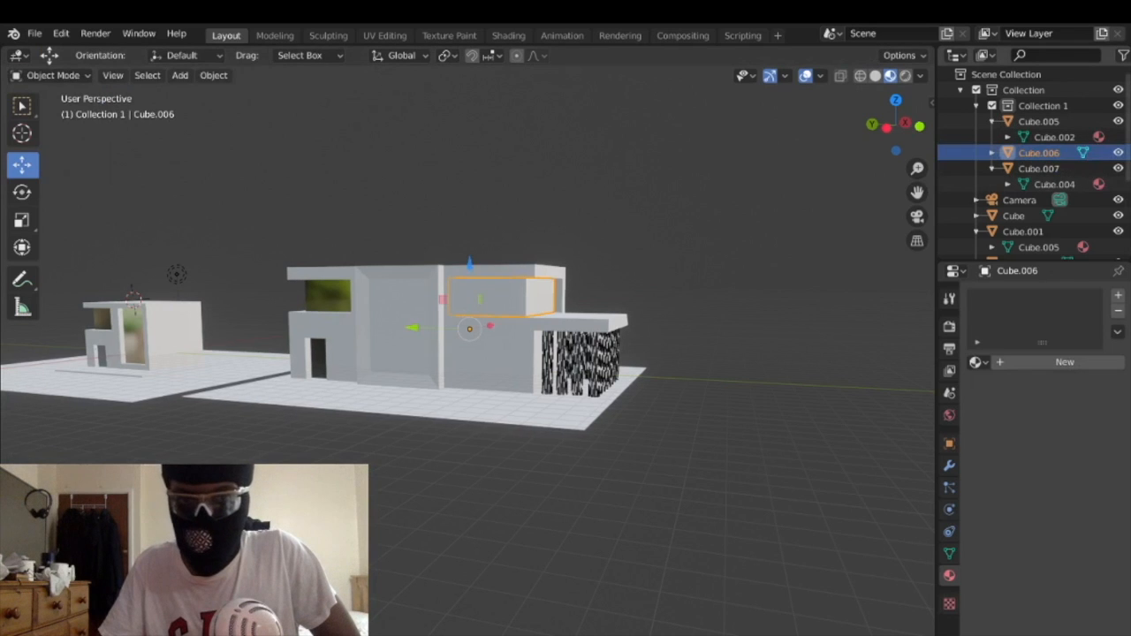
key(Tab)
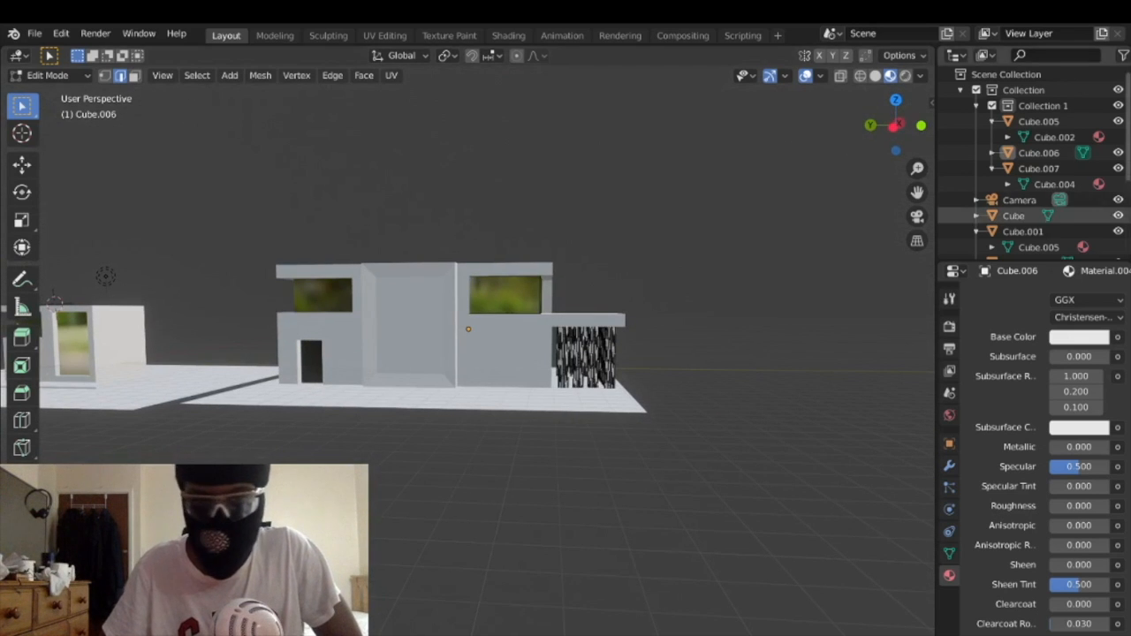
click(1036, 152)
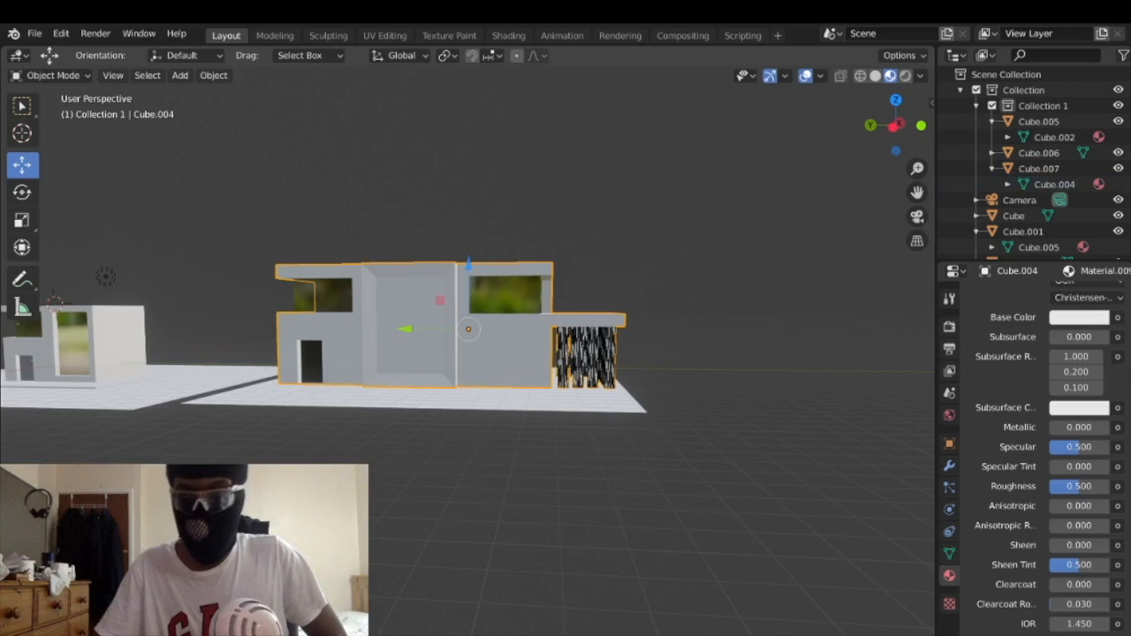
Step: Drive Cube.004's Base Color with a Sky Texture and raise Metallic
scroll(down, 3)
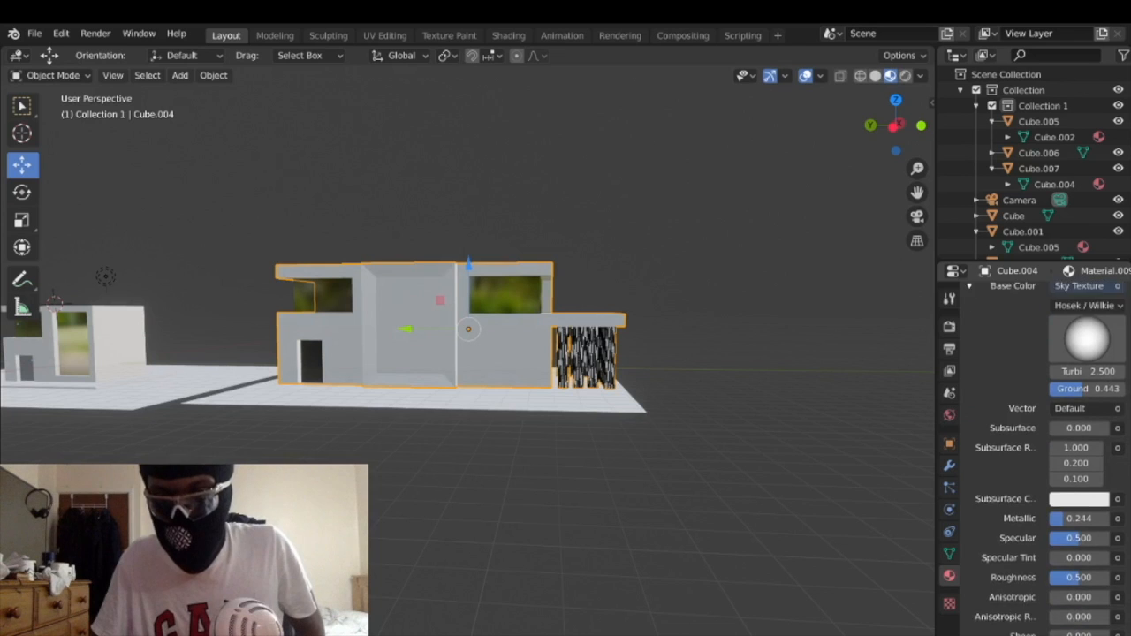
scroll(down, 3)
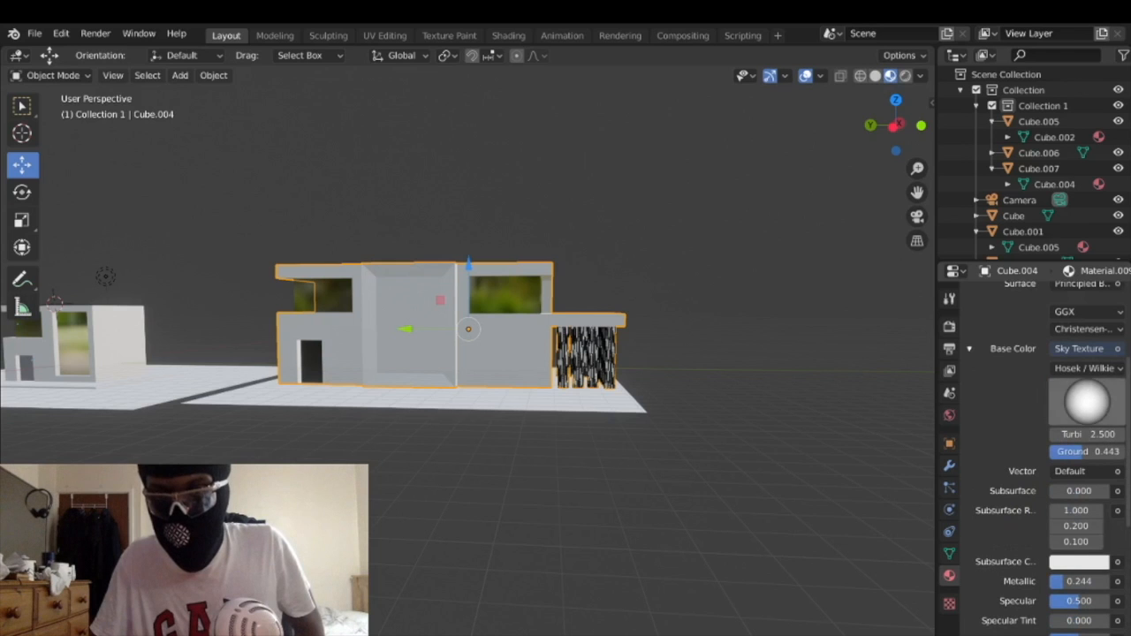
click(1081, 365)
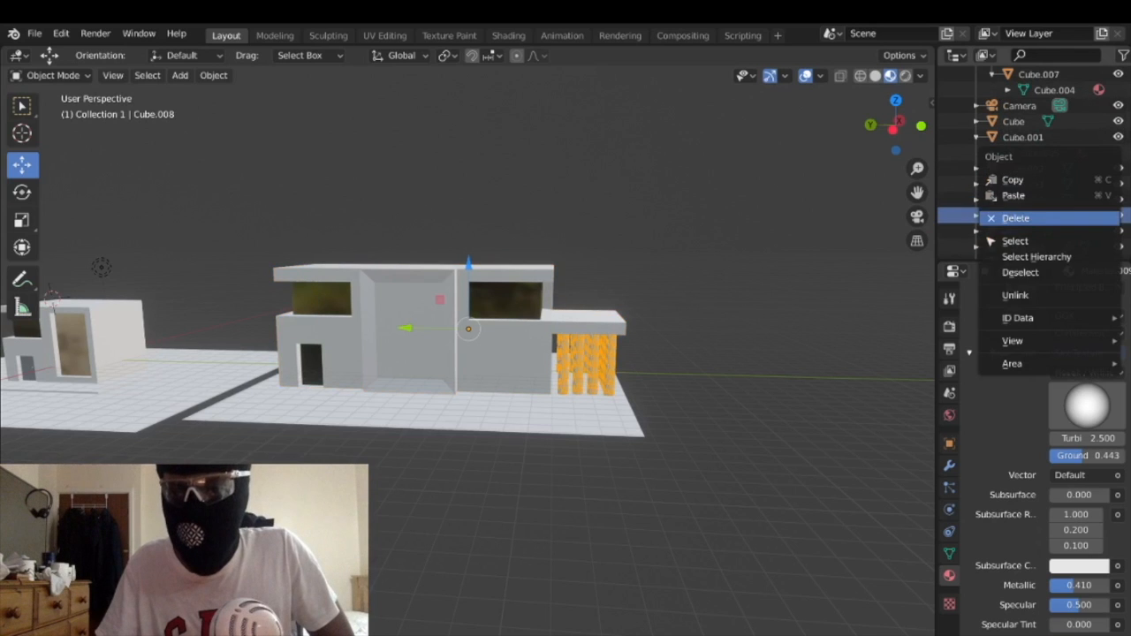
Step: Delete Cube.008 and enter Edit Mode on the Cube.004 building mesh
click(1016, 217)
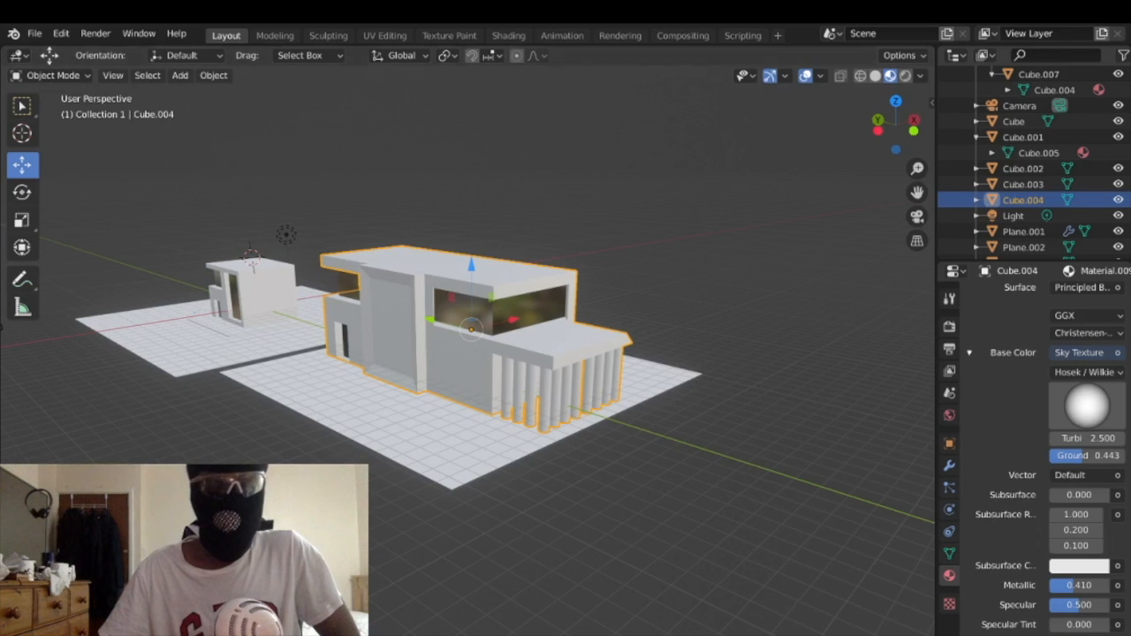
key(Tab)
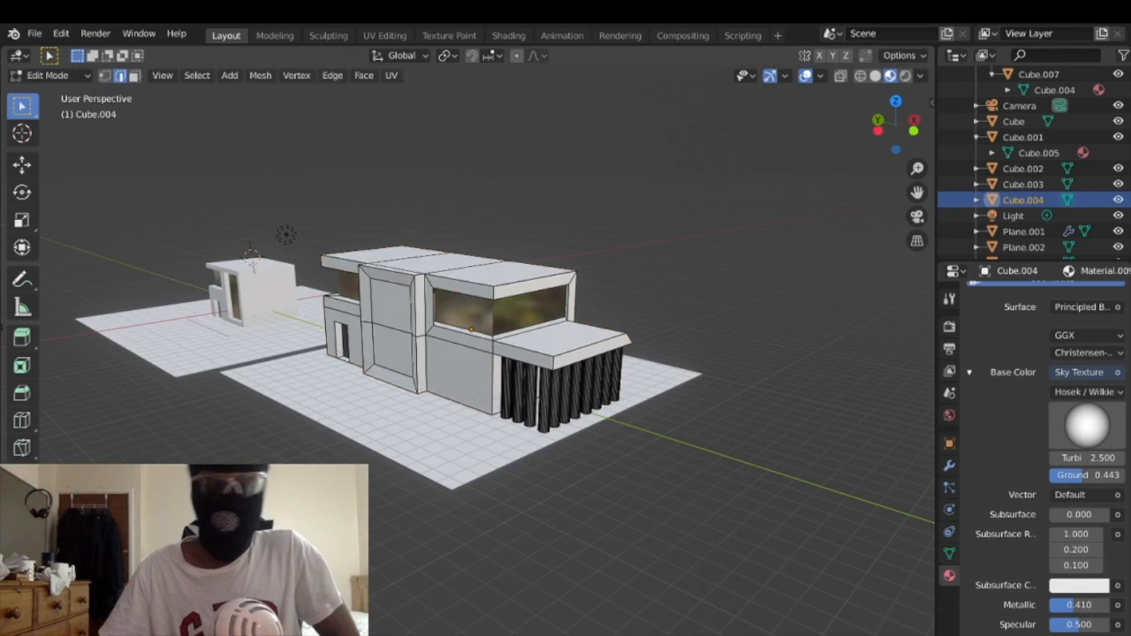